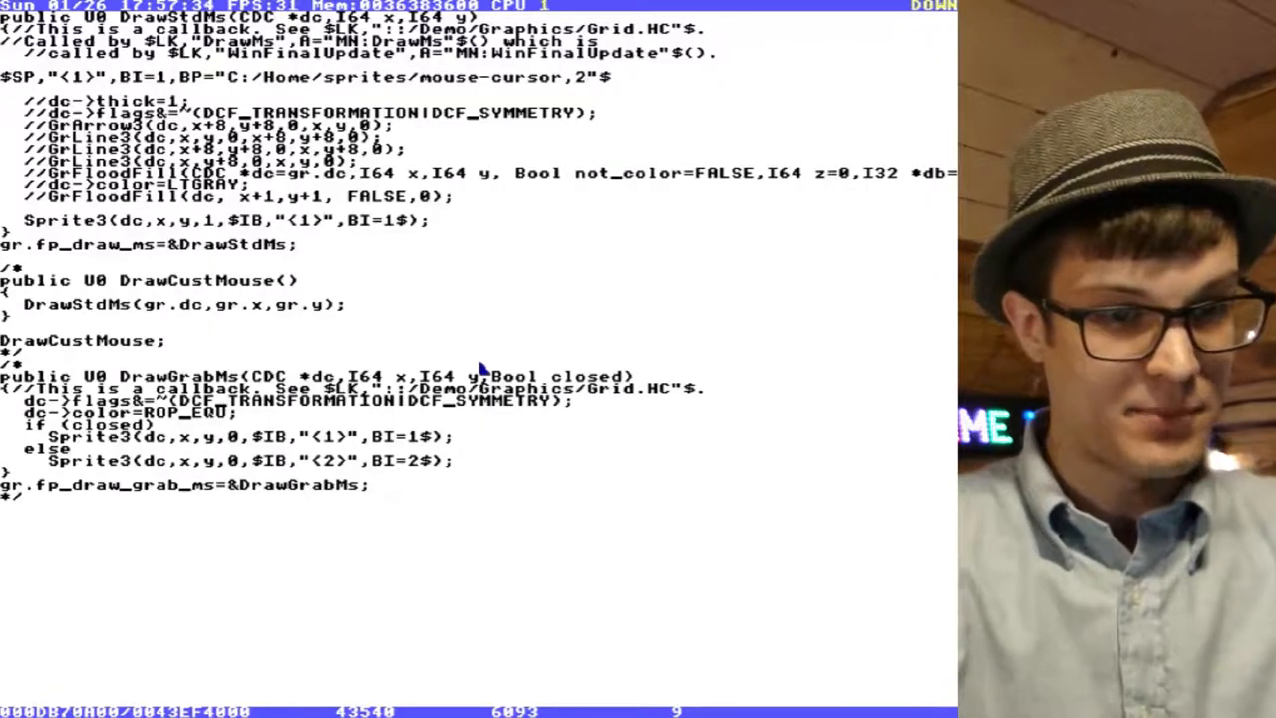
- Toggle plain-text mode off in mouse-cursor to render the black arrow and yellow triangle sprites
{"action": "key", "text": "ctrl"}
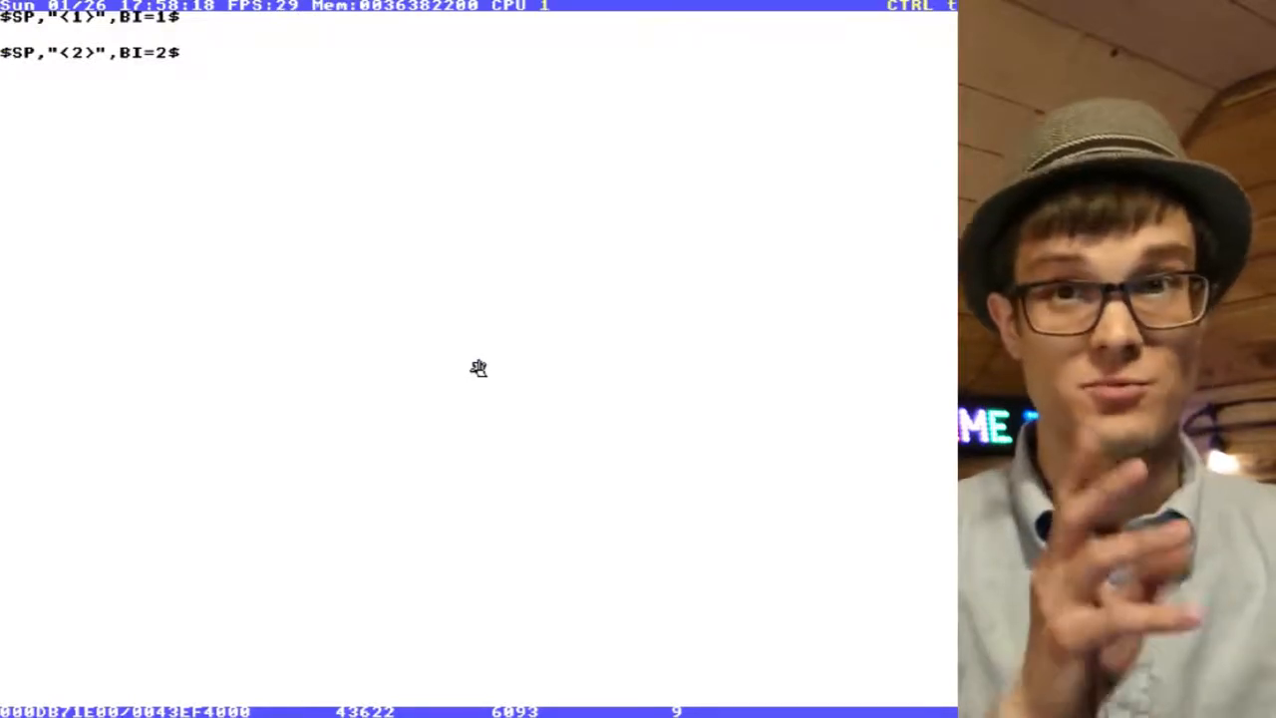
{"action": "mouse_move", "coordinate": [481, 369]}
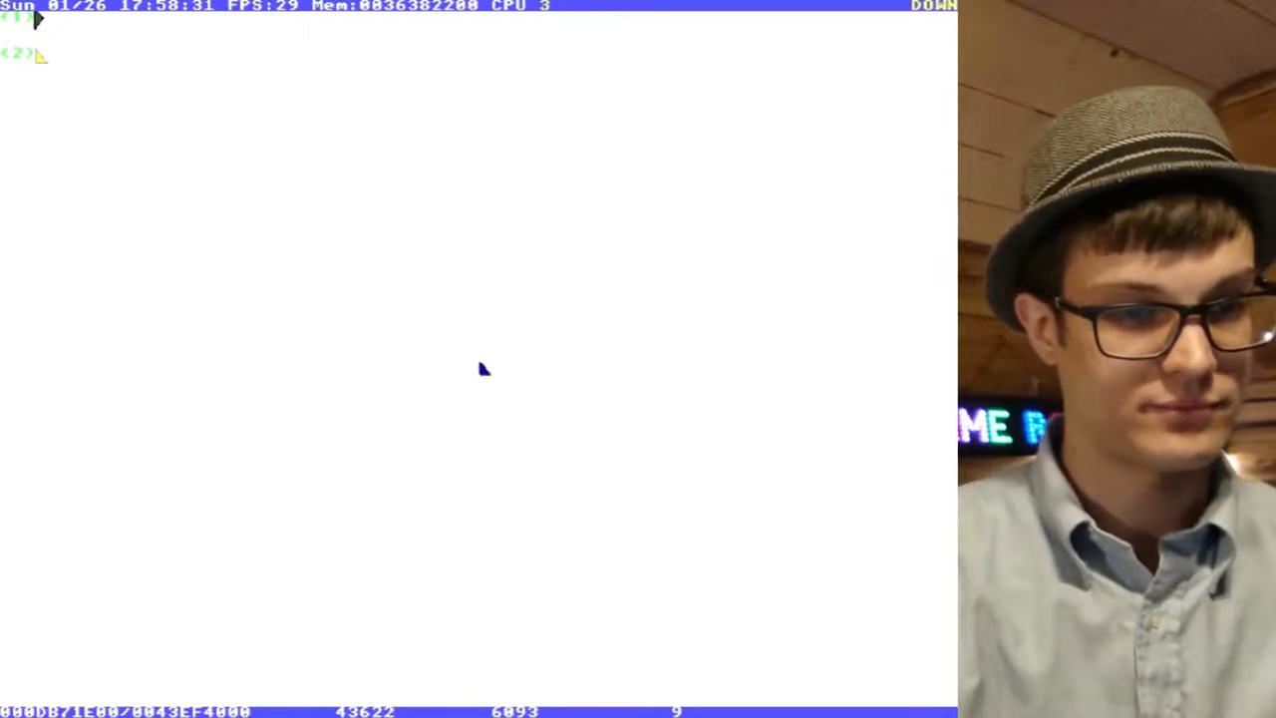
{"action": "mouse_move", "coordinate": [80, 58]}
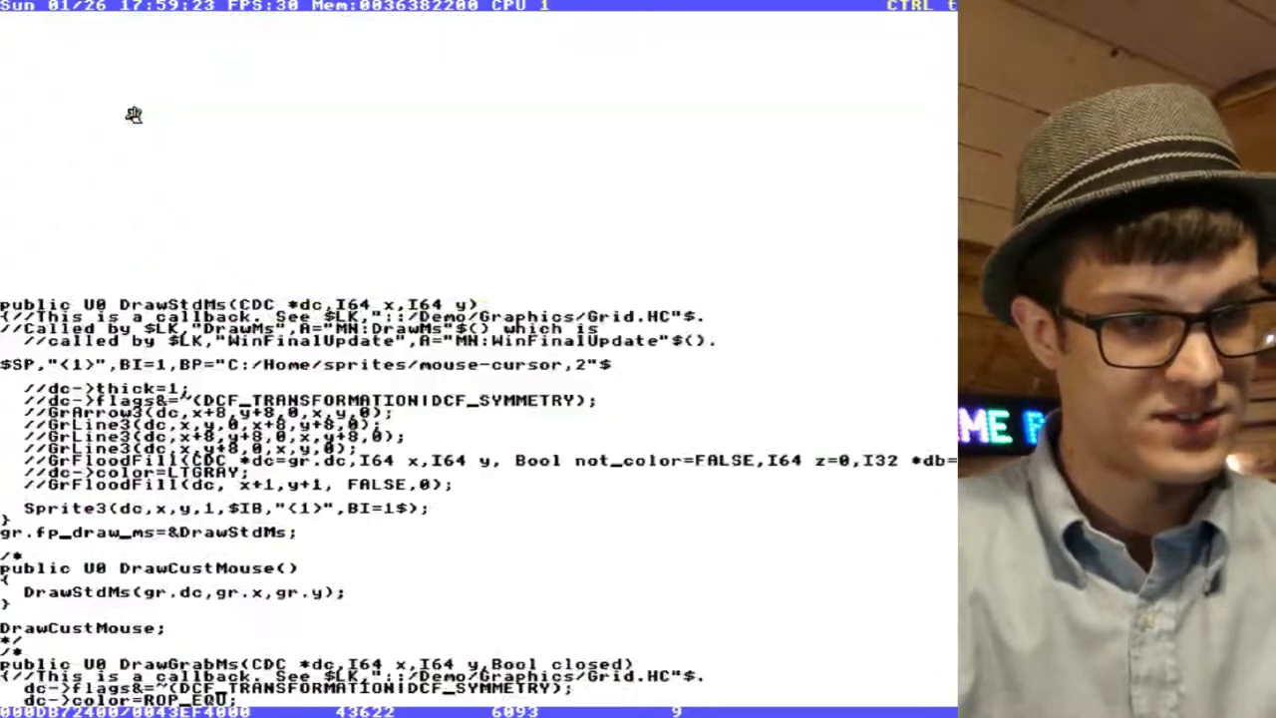
- Scroll DrawCustomMouse.HC to show the embedded arrow sprite and Sprite3 calls for sprites 1 and 2
{"action": "scroll", "scroll_direction": "down", "scroll_amount": 3}
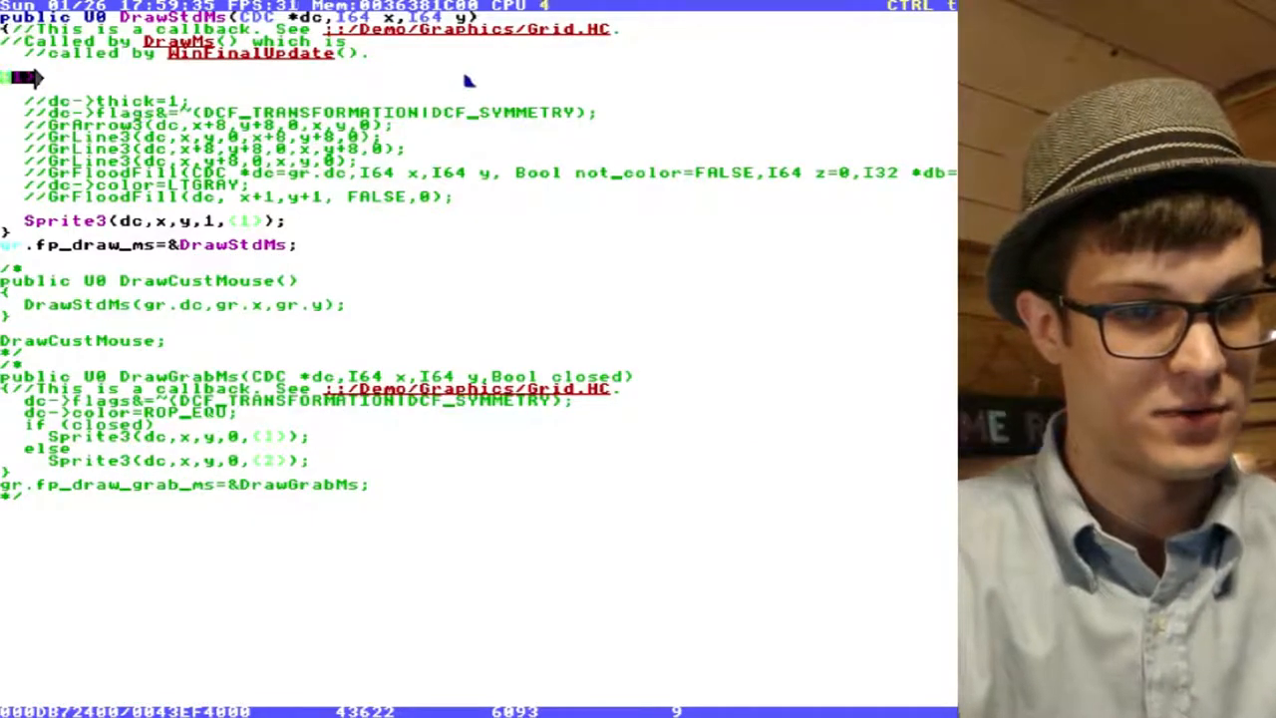
{"action": "mouse_move", "coordinate": [199, 78]}
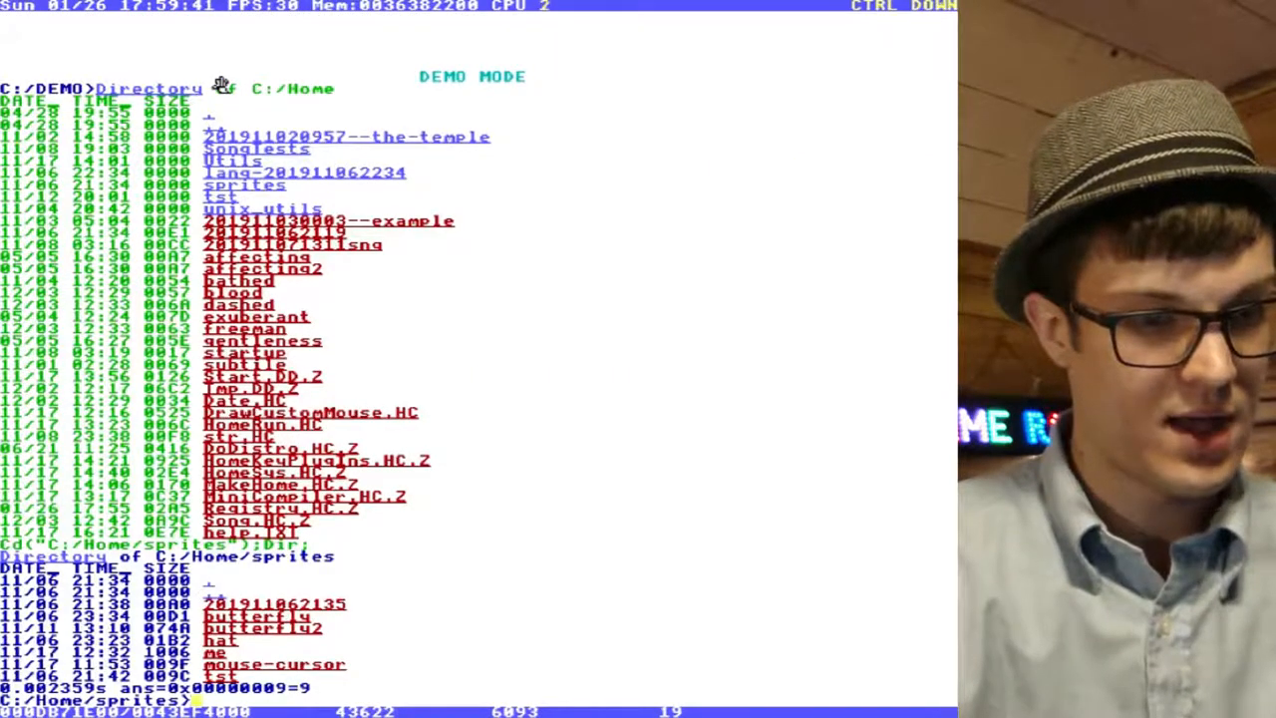
- Run reboot commands like RebootRAM; at the prompt, which fail as undefined identifiers
{"action": "type", "text": "RebootMem;"}
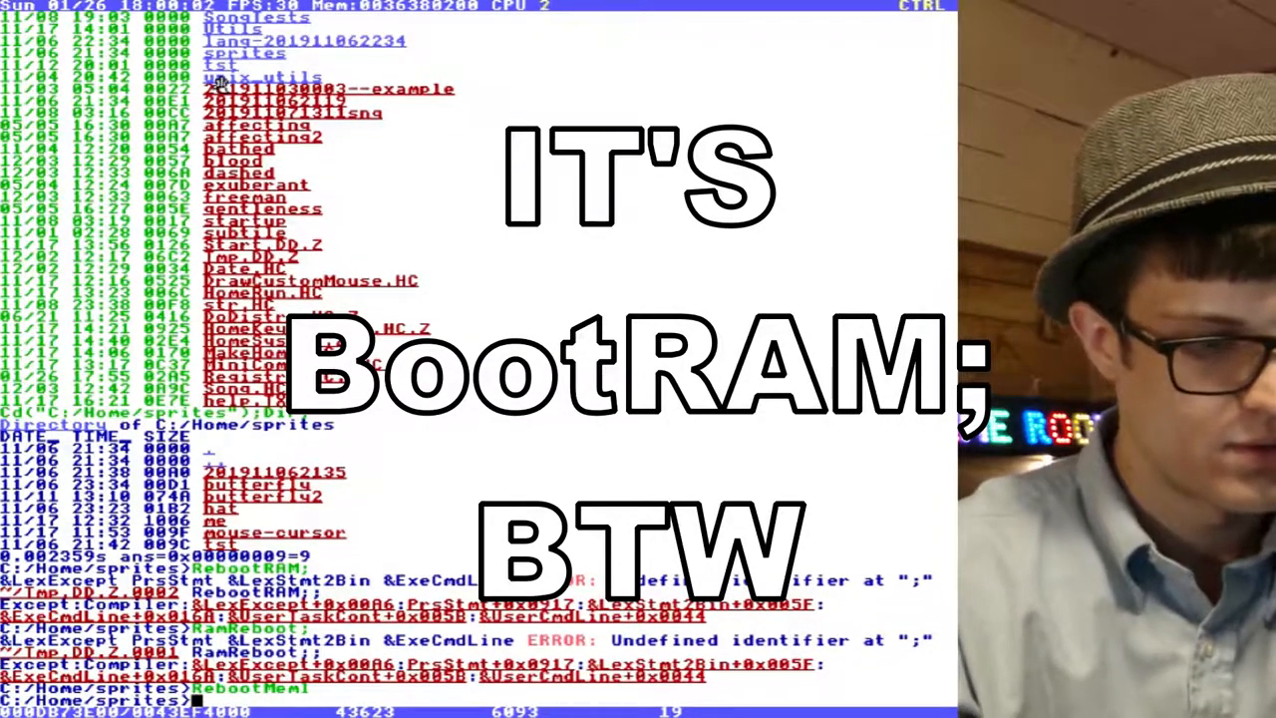
{"action": "key", "text": "Return"}
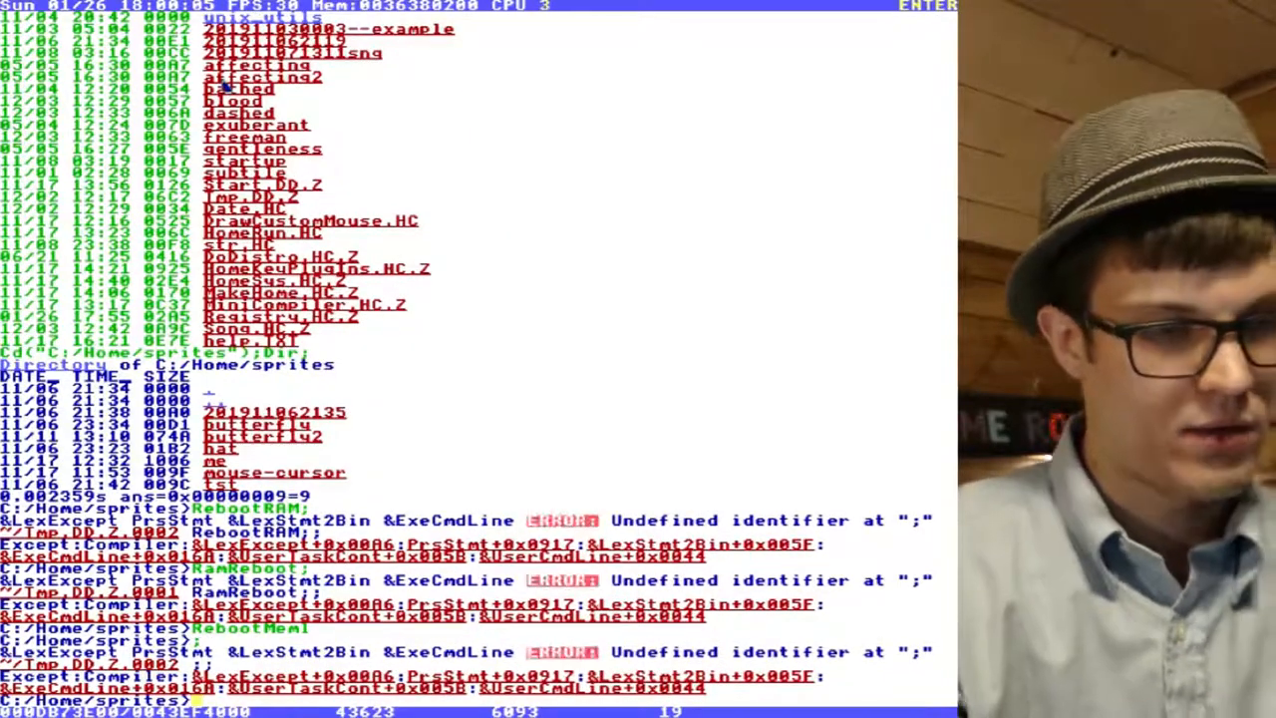
{"action": "left_click", "coordinate": [103, 6]}
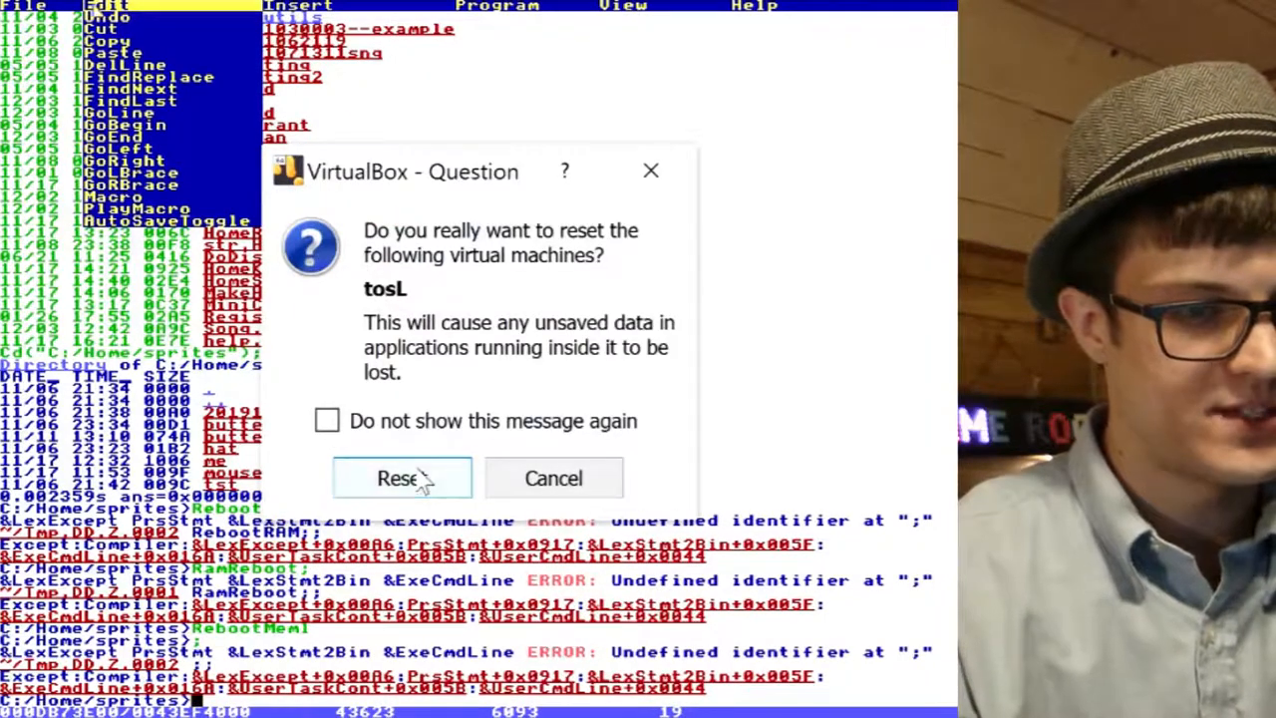
- Confirm the Reset dialog so the tosL machine restarts into TempleOS
{"action": "left_click", "coordinate": [402, 477]}
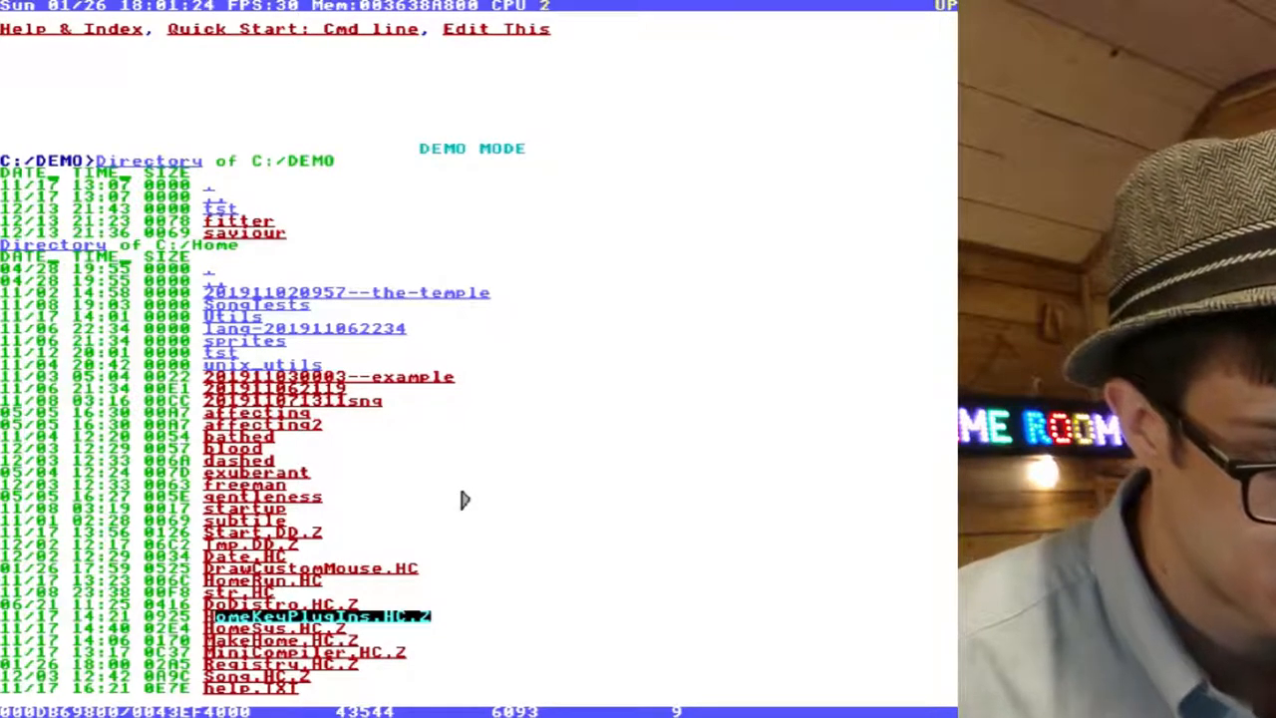
- Open the C:/Home startup .HC file listing the DrawCustomMouse and Utils/Pwd includes
{"action": "double_click", "coordinate": [309, 615]}
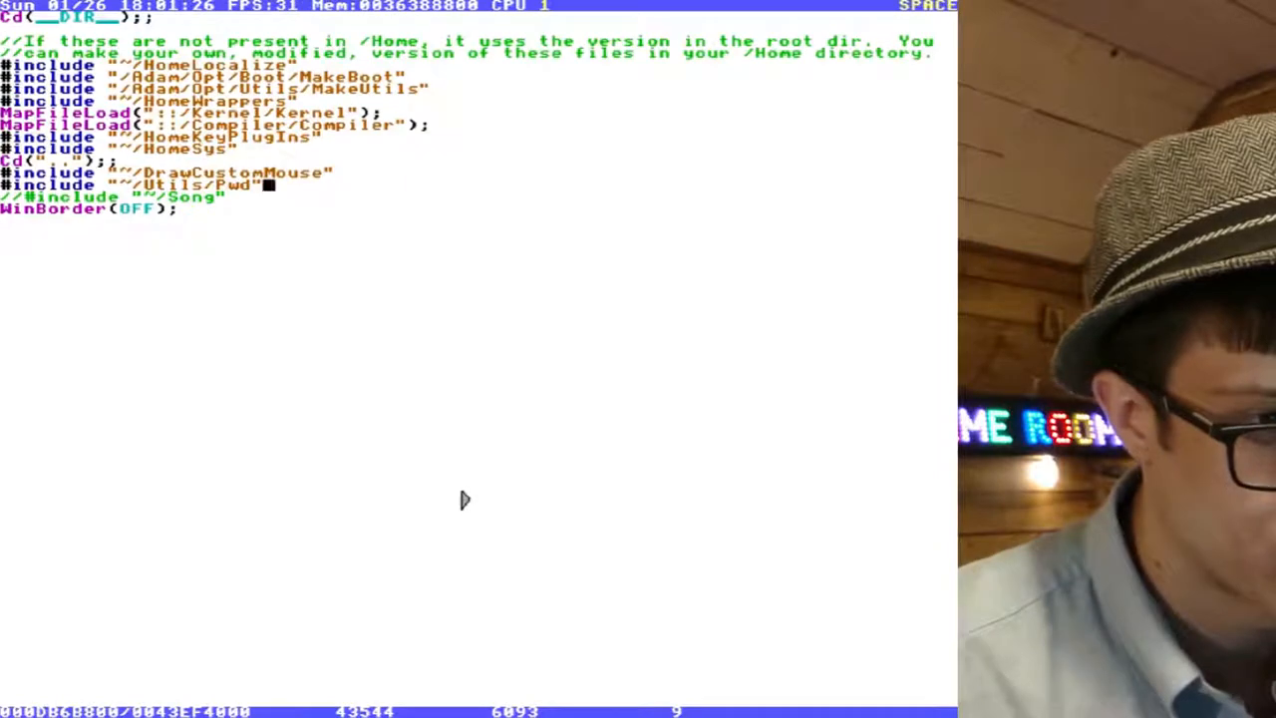